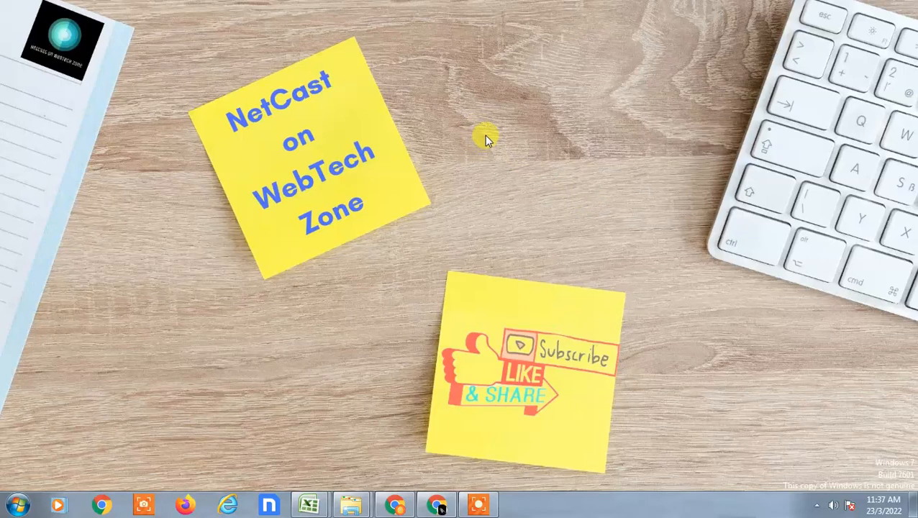
pyautogui.moveTo(504, 147)
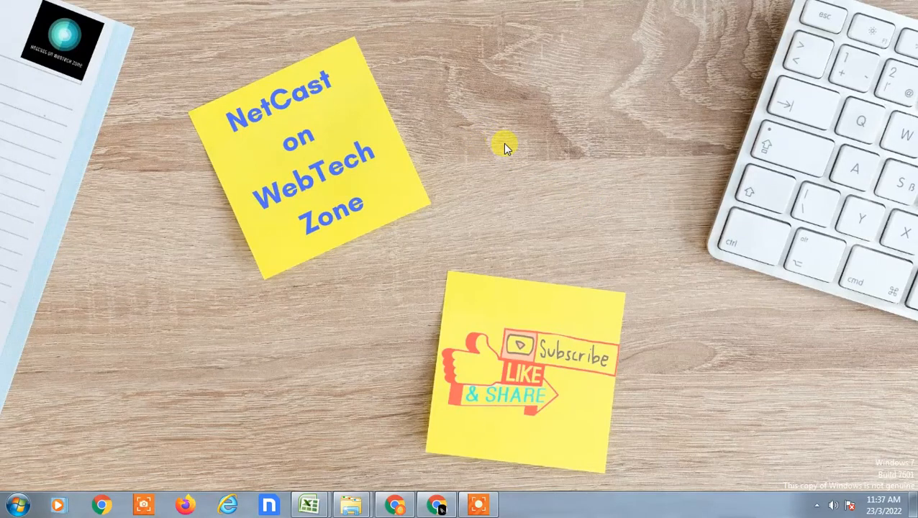
pyautogui.moveTo(568, 82)
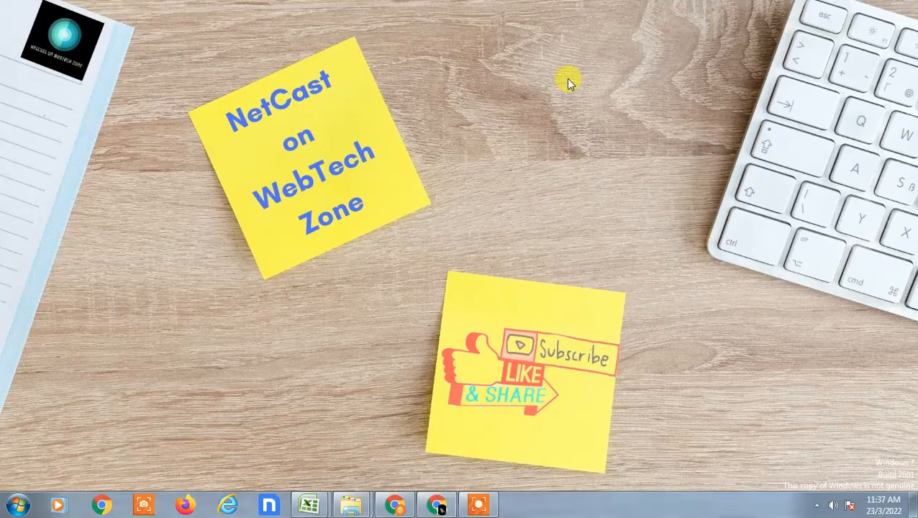
# - Refresh the Windows desktop from its context menu
pyautogui.rightClick(568, 79)
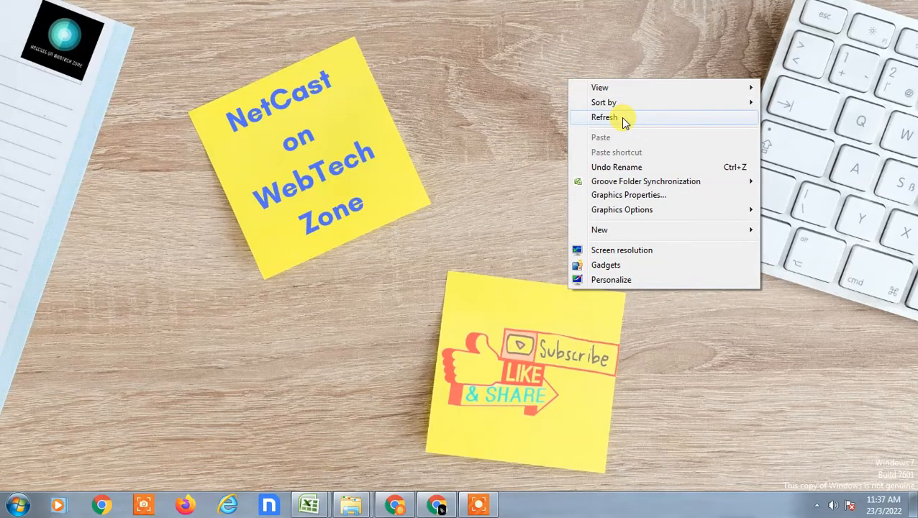
pyautogui.click(604, 118)
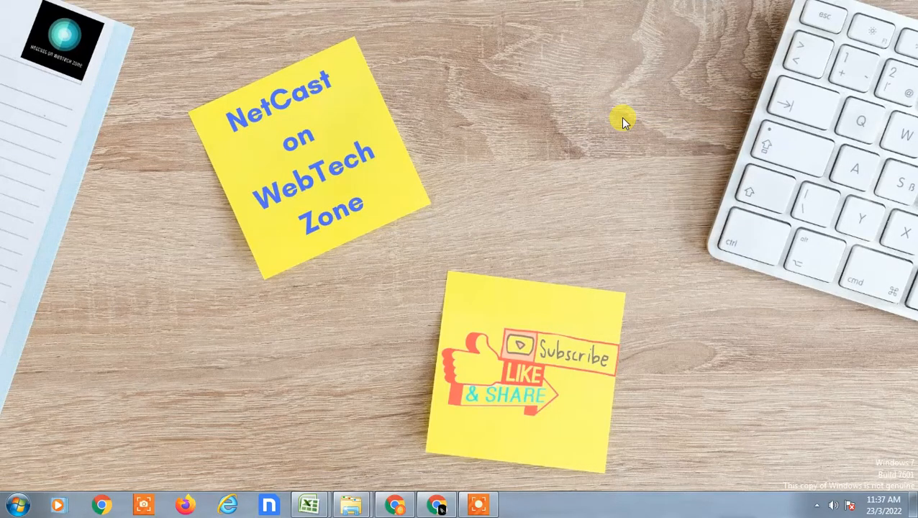
pyautogui.moveTo(625, 121)
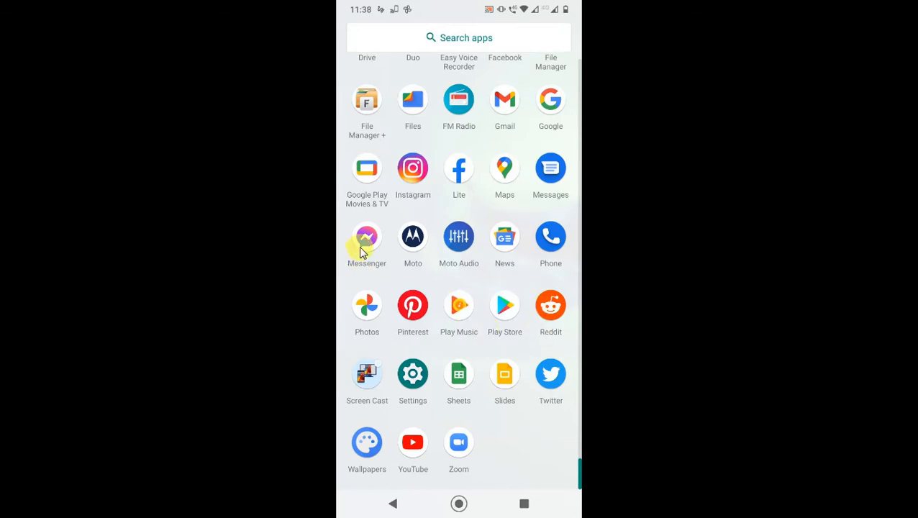
# - Launch Messenger and dismiss the cross-app messaging introduction to reach Chats
pyautogui.click(367, 236)
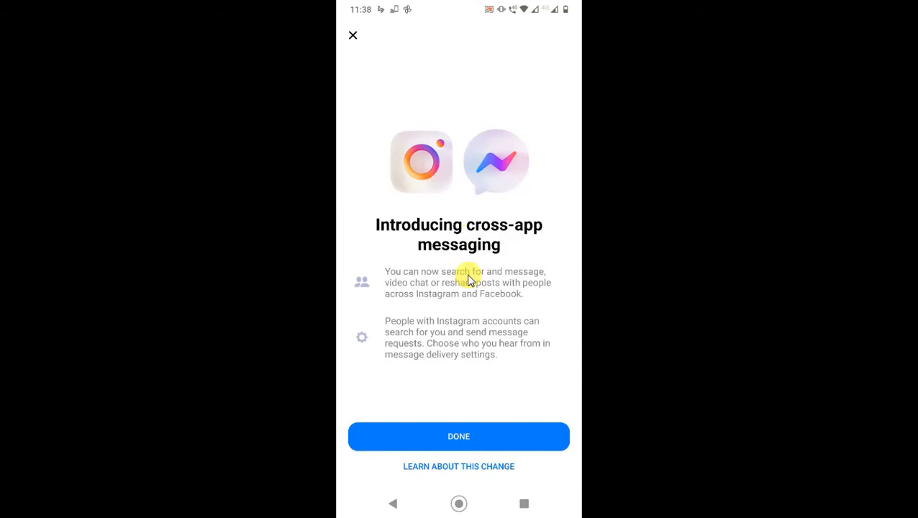
pyautogui.click(457, 436)
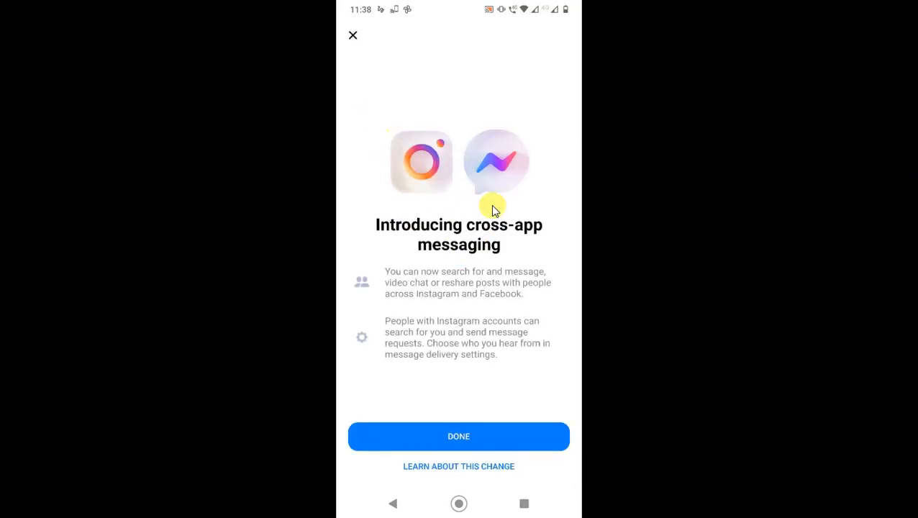
pyautogui.click(458, 436)
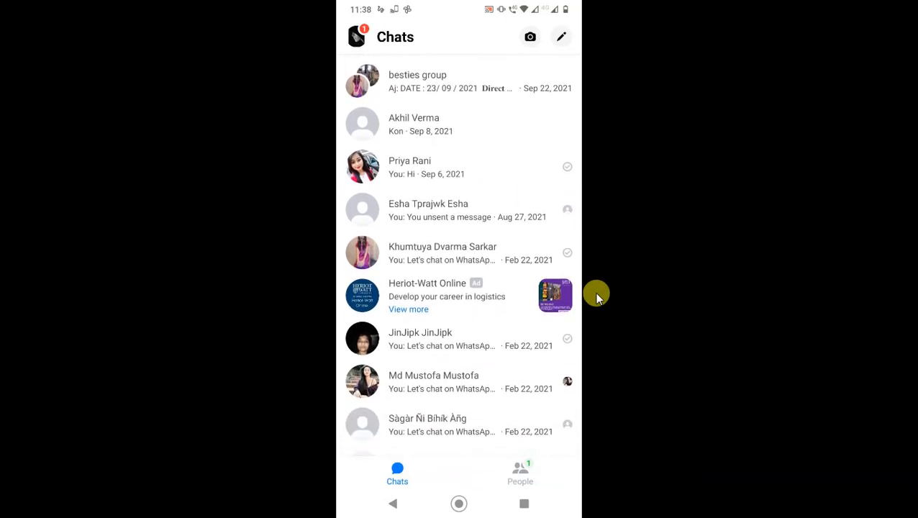
pyautogui.scroll(-3)
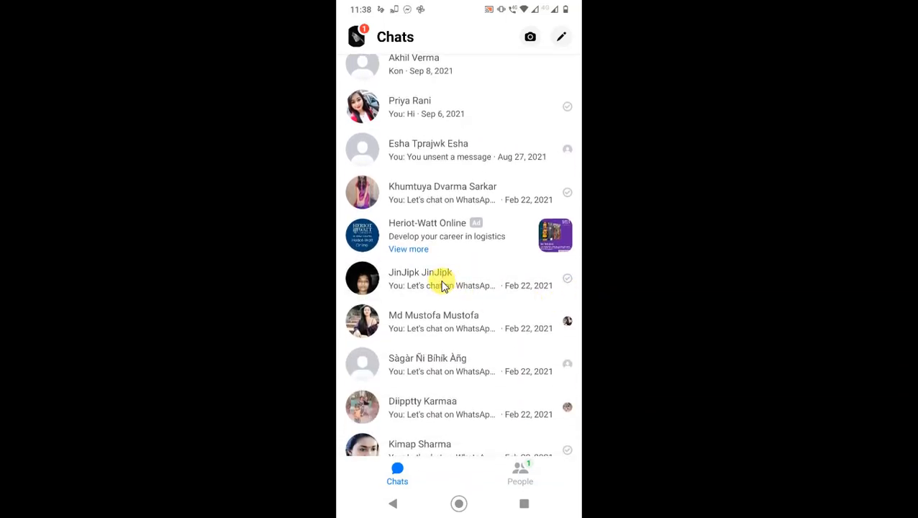
pyautogui.click(443, 279)
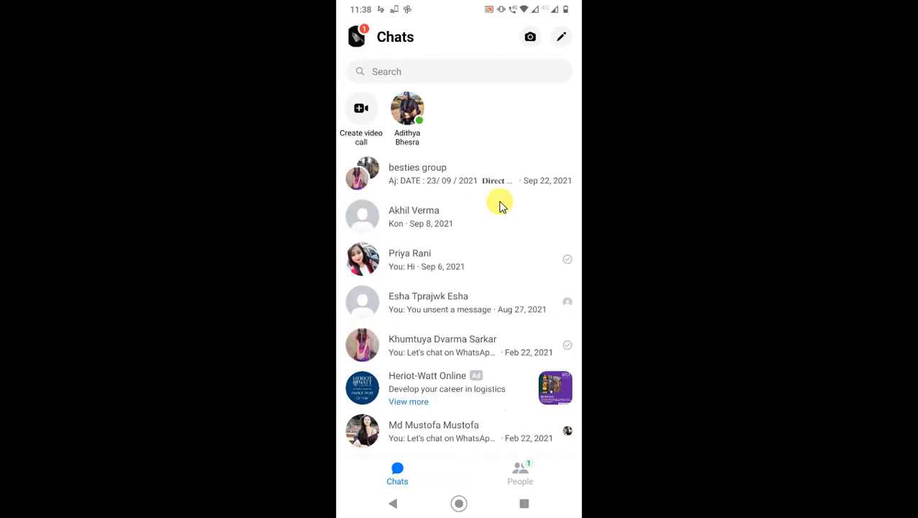
pyautogui.moveTo(368, 46)
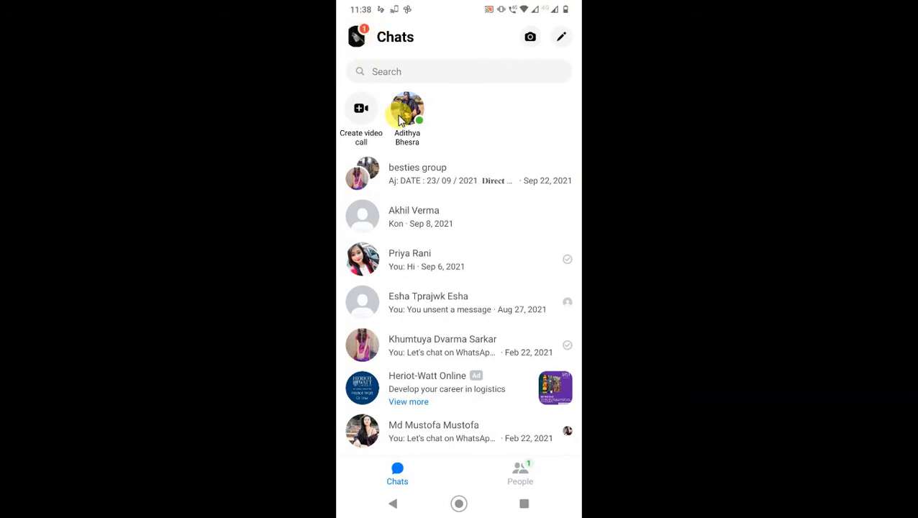
# - Go to the Me settings page and enter the Archived chats list
pyautogui.click(357, 37)
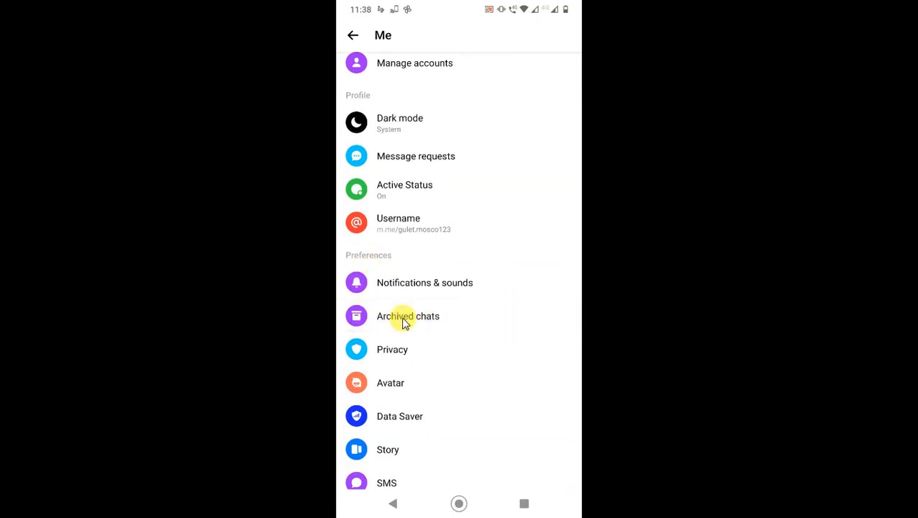
pyautogui.click(409, 317)
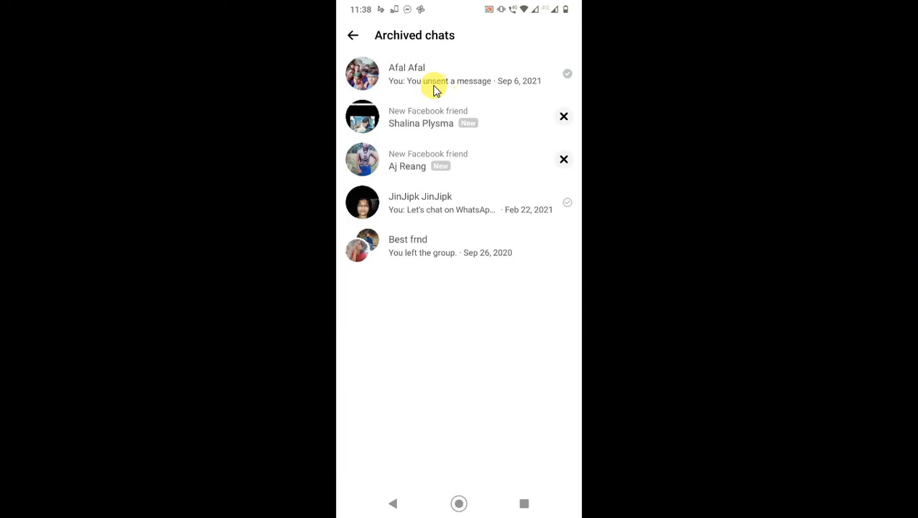
pyautogui.moveTo(492, 179)
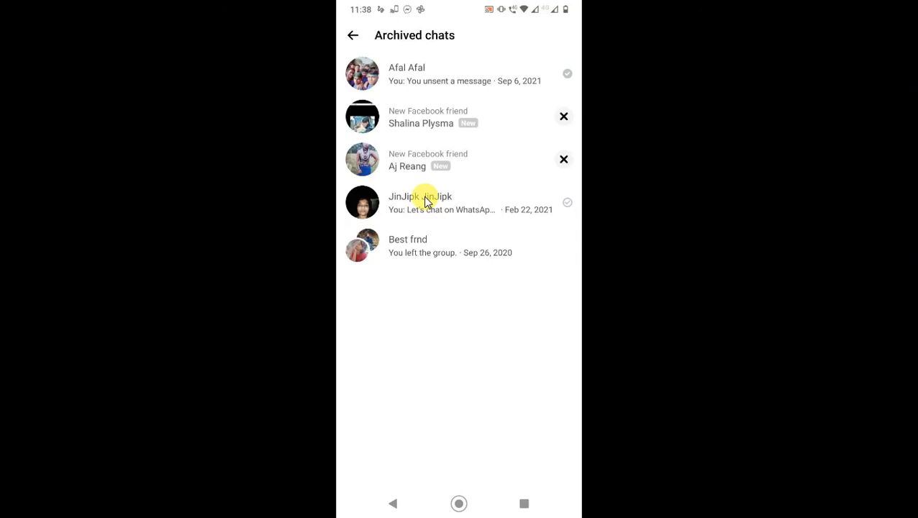
pyautogui.click(432, 202)
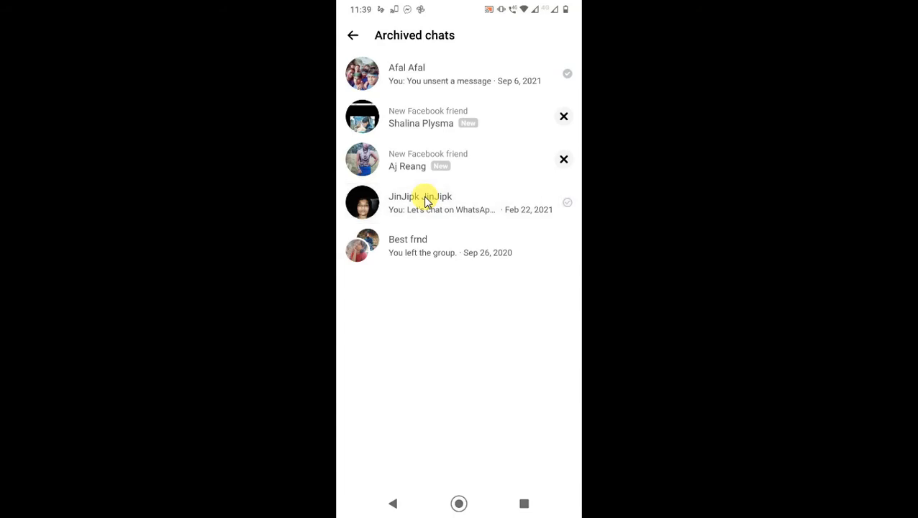
pyautogui.moveTo(425, 164)
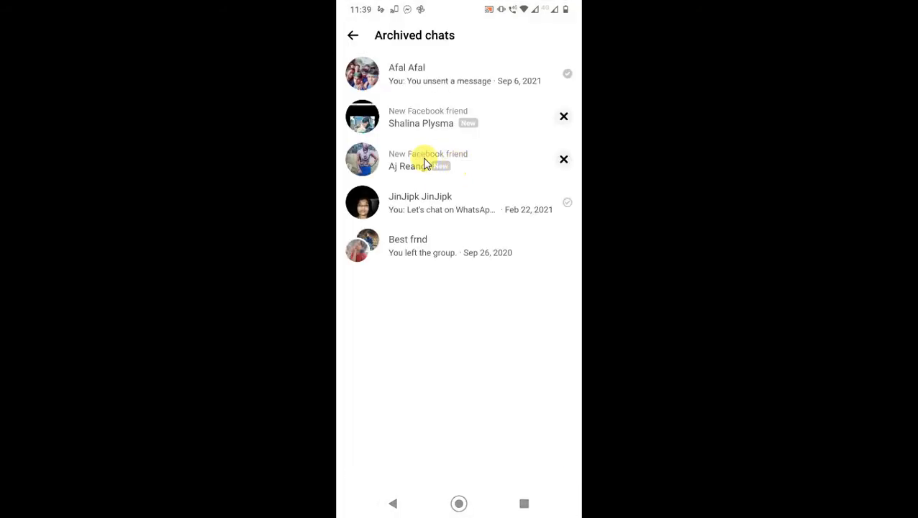
pyautogui.click(420, 203)
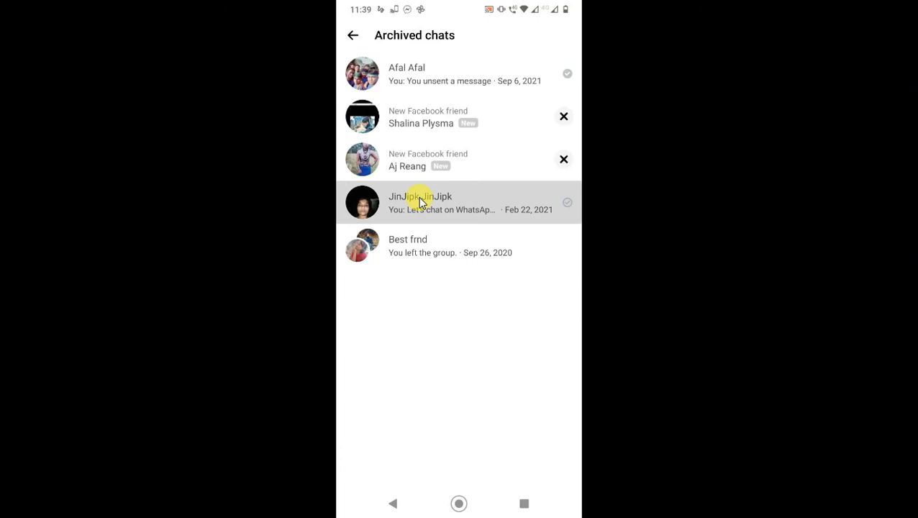
# - Delete the entire JinJipk conversation from Archived chats and confirm
pyautogui.click(420, 203)
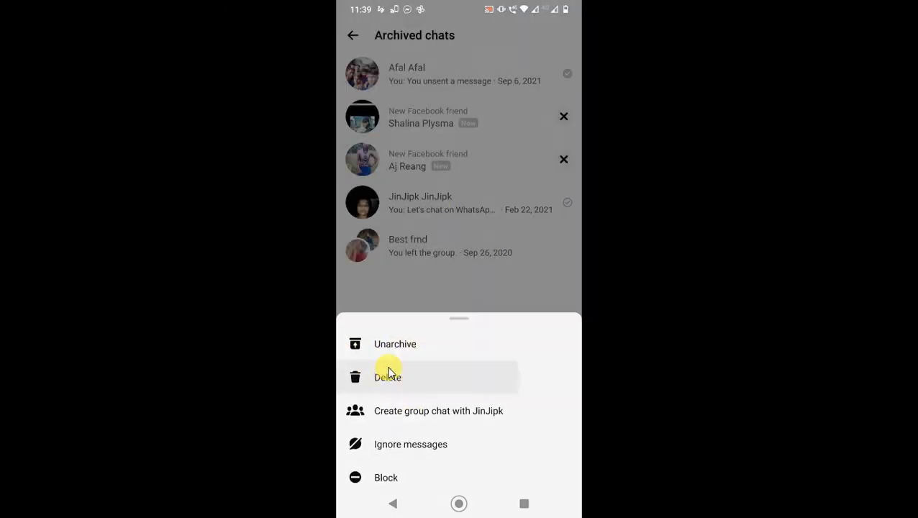
pyautogui.click(387, 377)
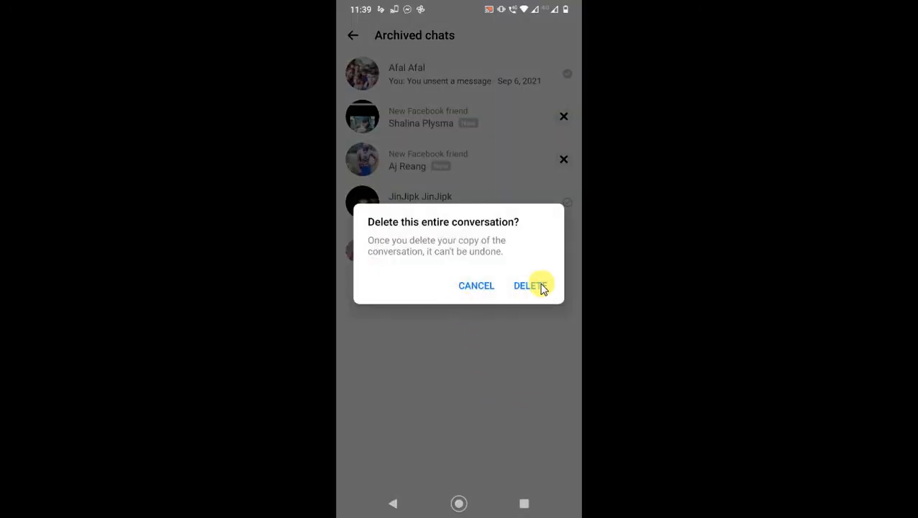
pyautogui.click(529, 284)
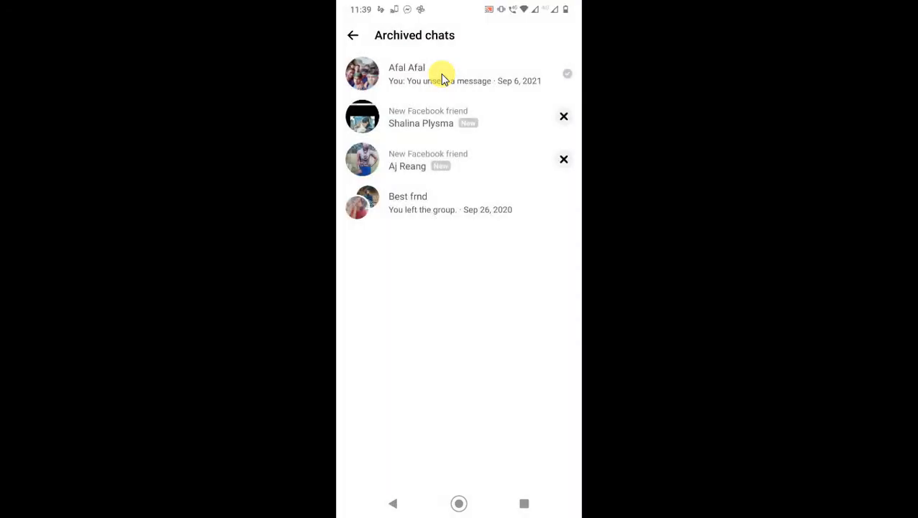
# - Choose Delete on the Best frnd conversation to show its confirmation dialog
pyautogui.click(405, 73)
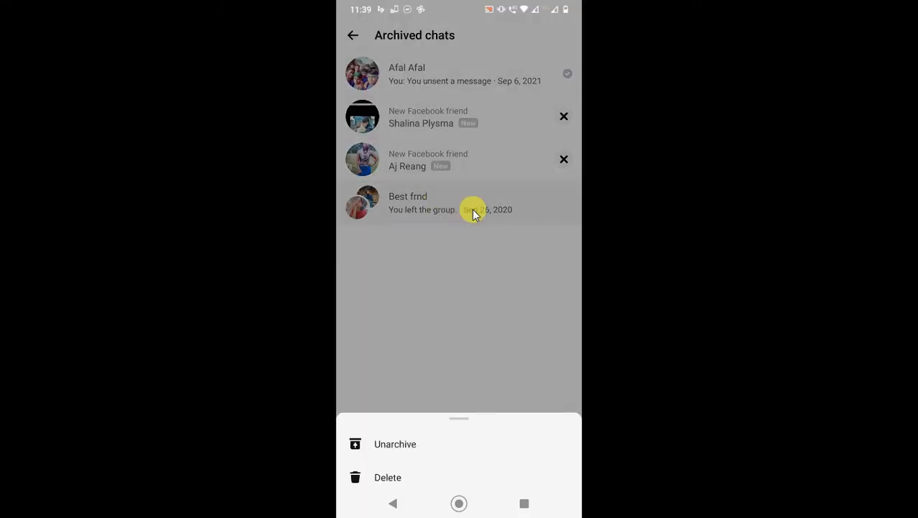
pyautogui.click(387, 478)
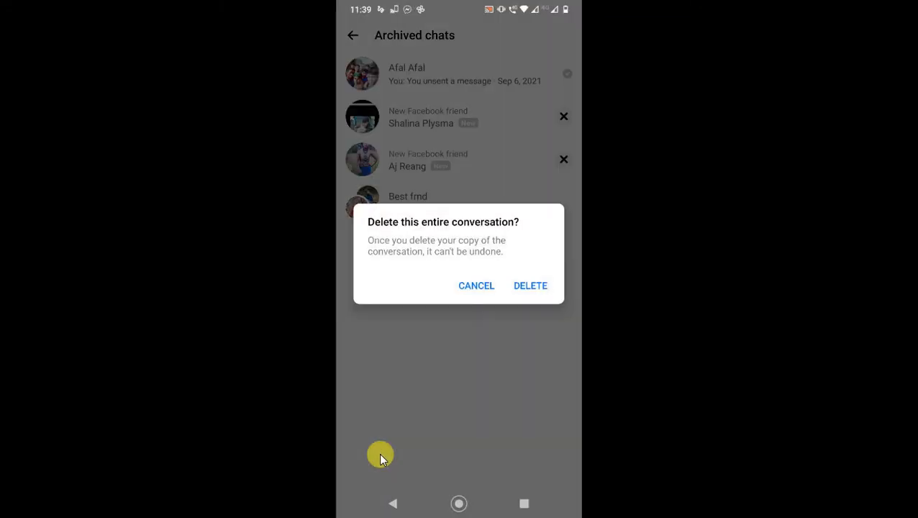